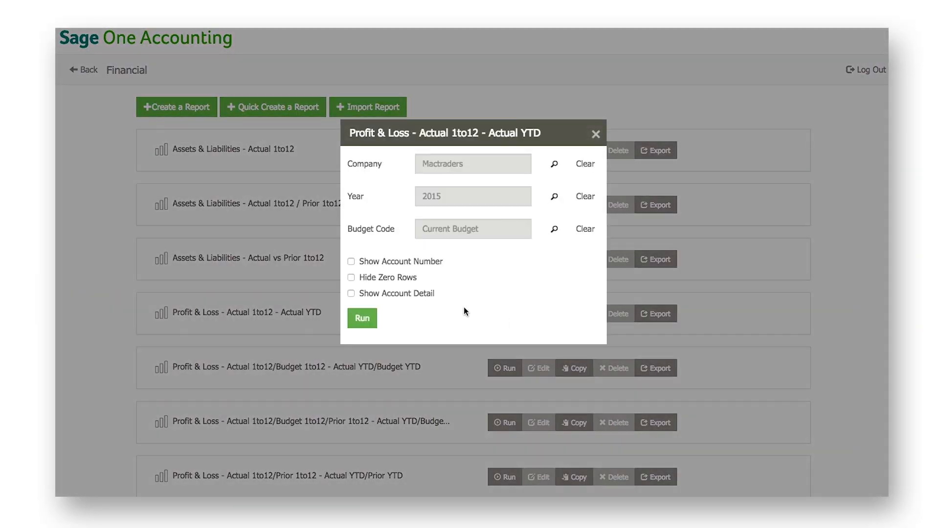
- Run the 2015 Profit & Loss report, sync it to Sheets, and colour-scale the profit rows
click(362, 318)
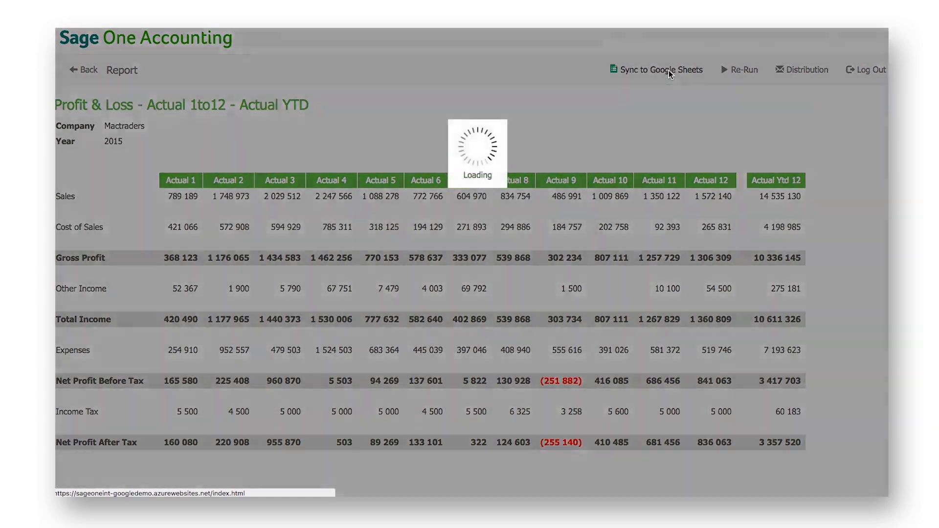
click(658, 69)
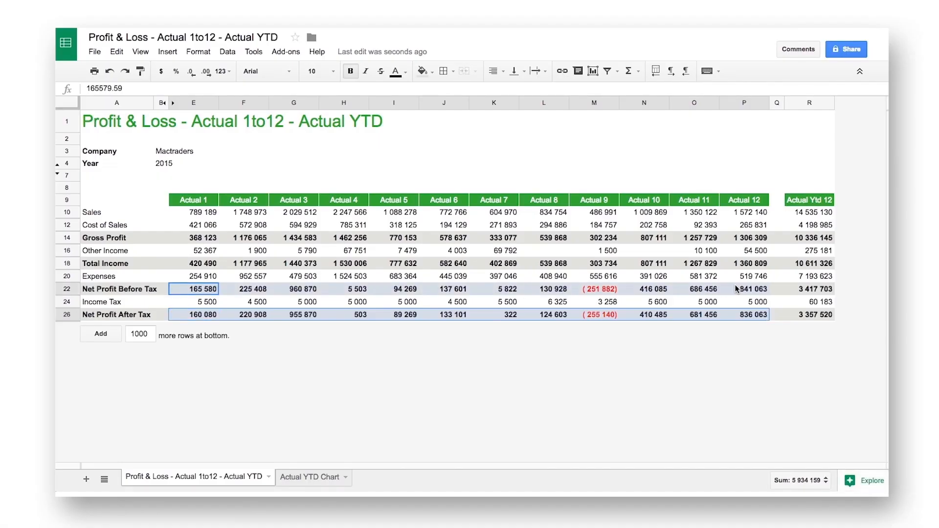
click(858, 235)
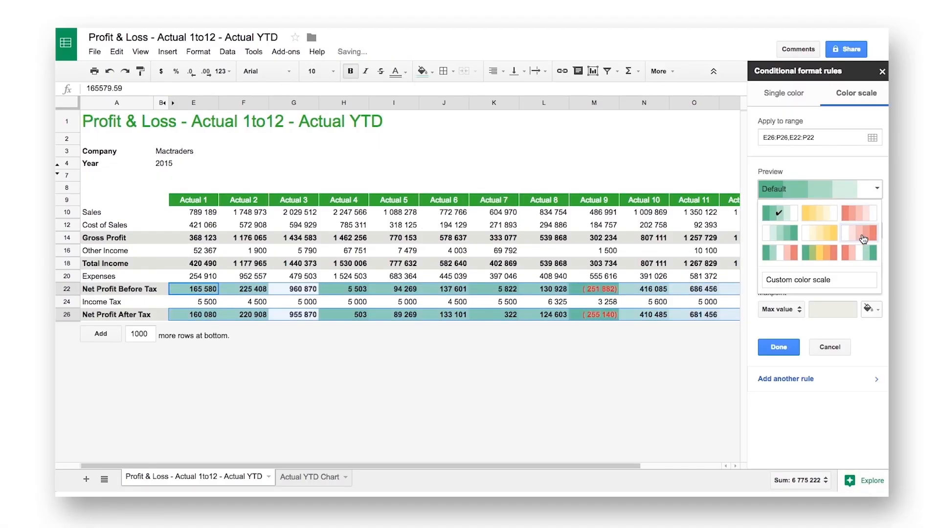
click(777, 346)
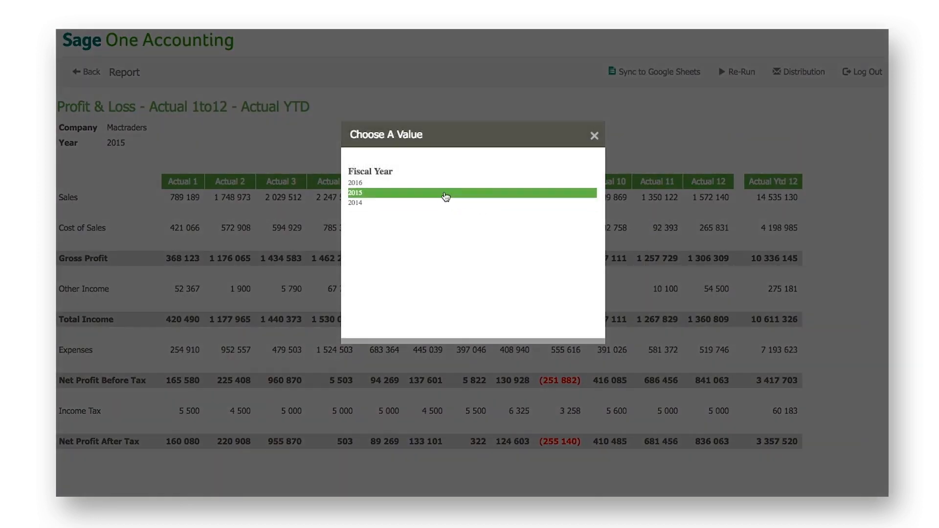
- Choose the fiscal year for the report in the Choose A Value dialog
click(446, 193)
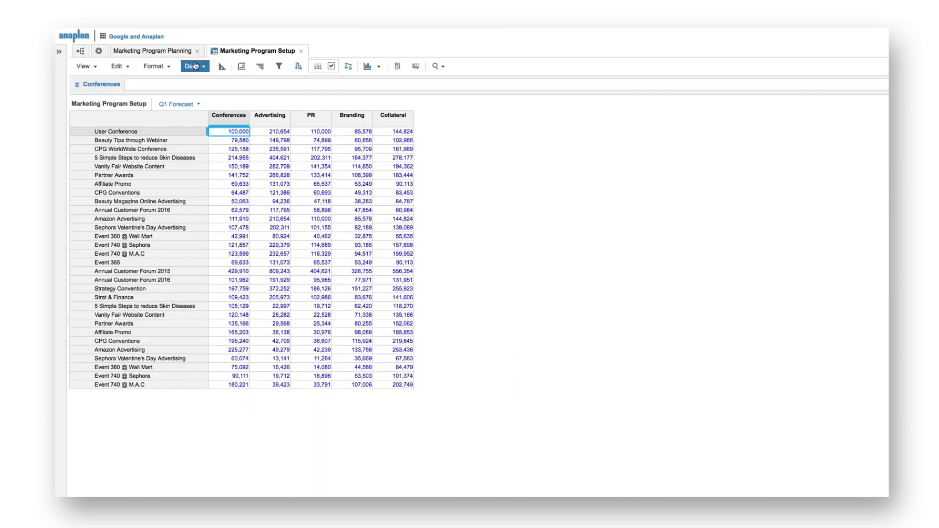
- Connect the view to Sheets, reply to the budget comment, then send changes and refresh
click(192, 66)
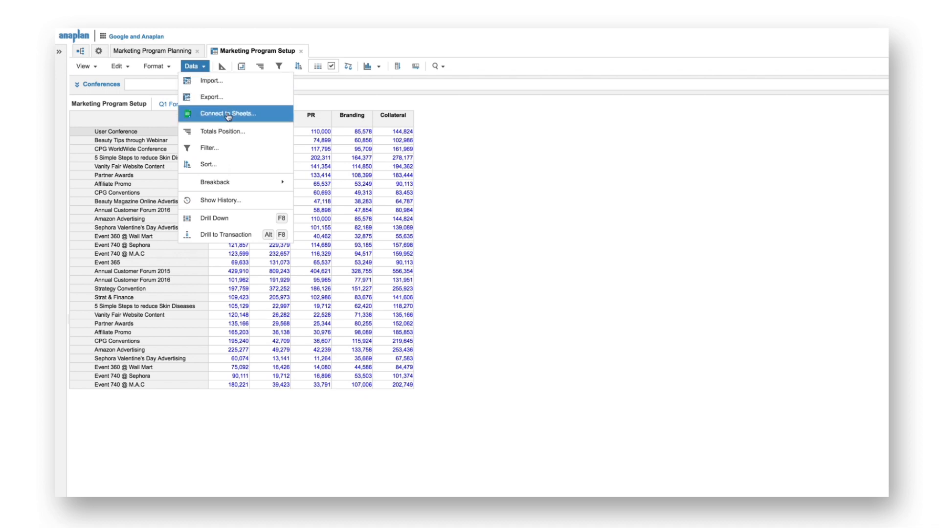
click(226, 114)
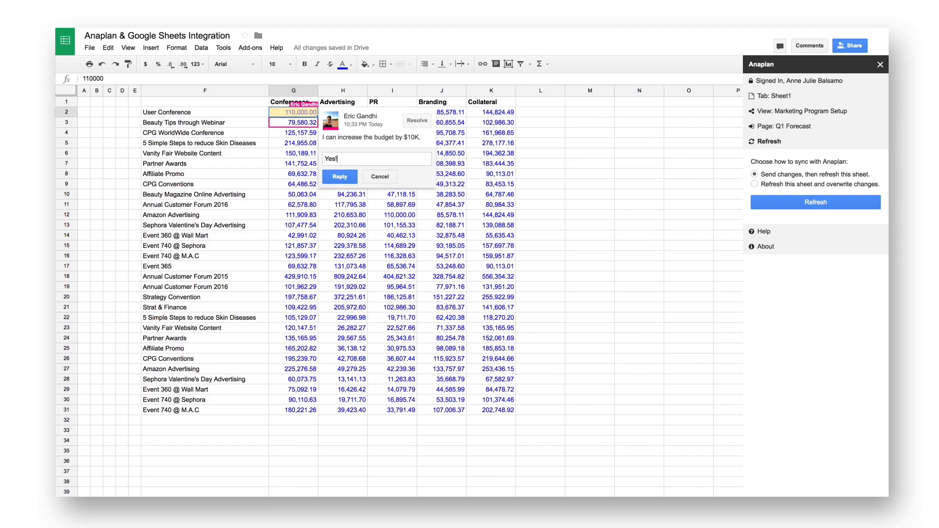
click(815, 202)
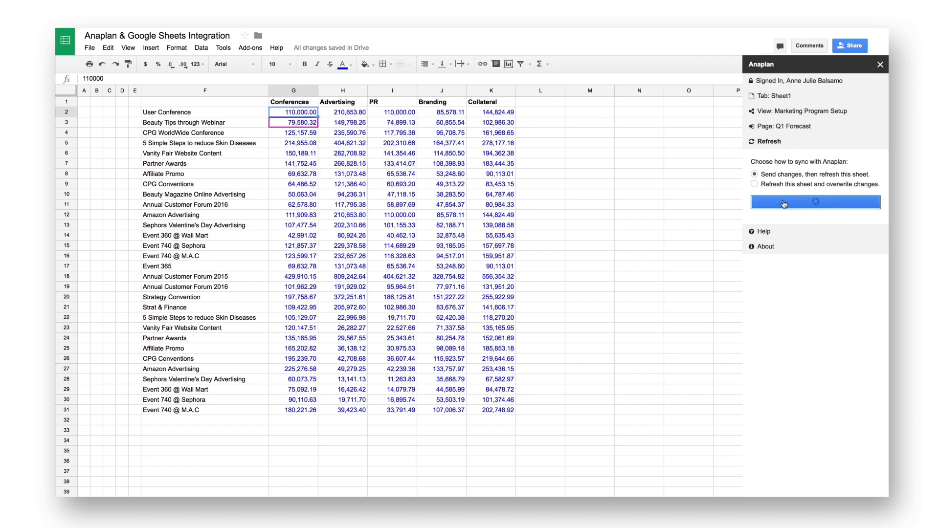
click(816, 202)
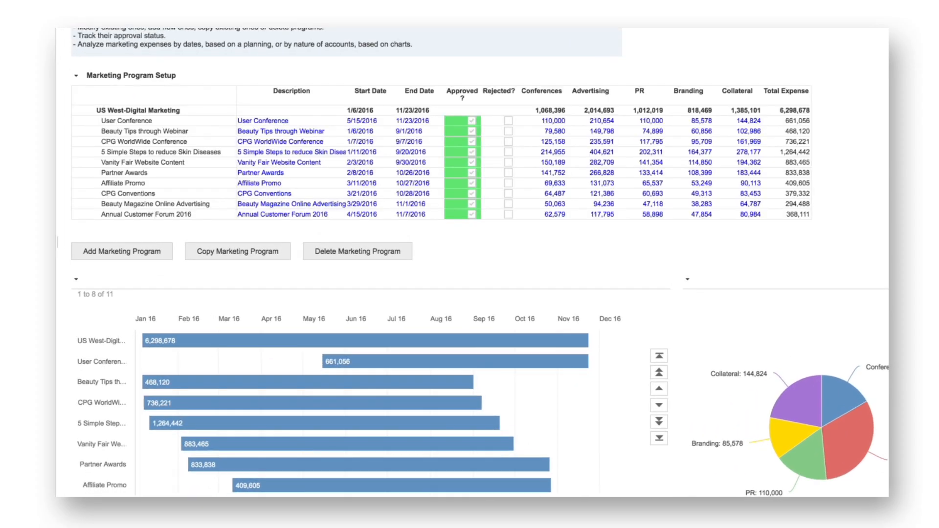